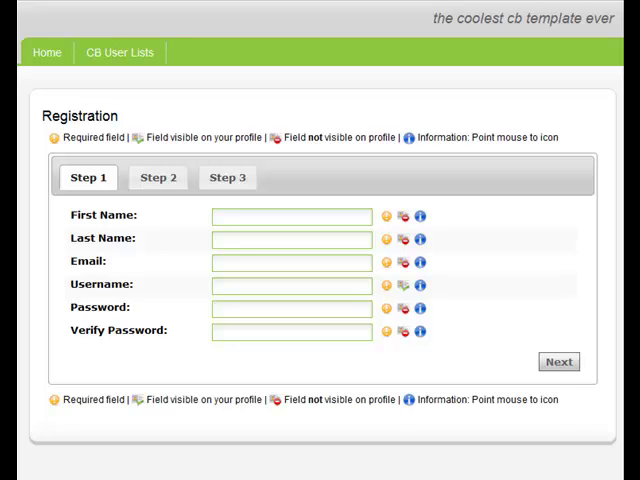
pyautogui.moveTo(63, 281)
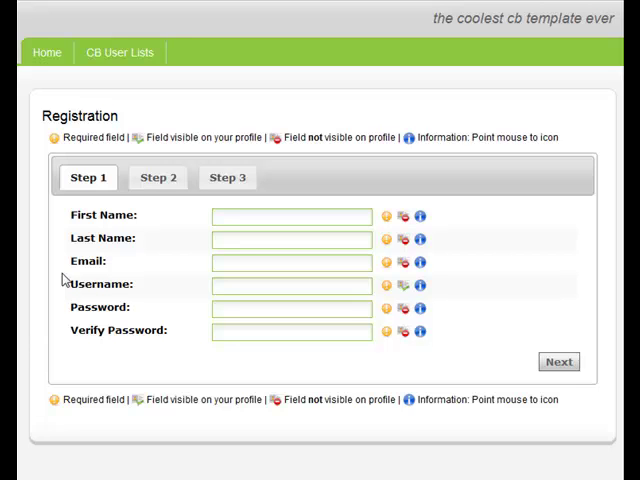
pyautogui.moveTo(100, 183)
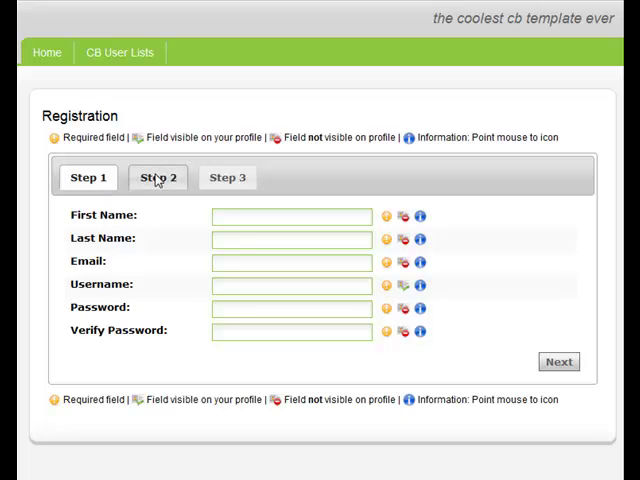
# Browse the form's later tabs, then show Step 2 with gender, birth date, height and weight.
pyautogui.click(227, 177)
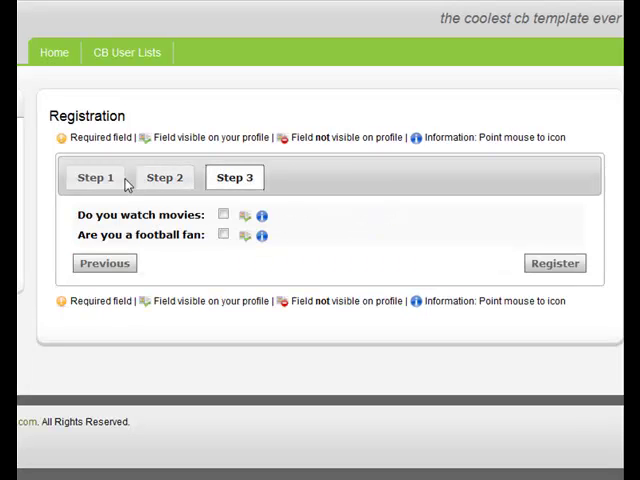
pyautogui.click(95, 177)
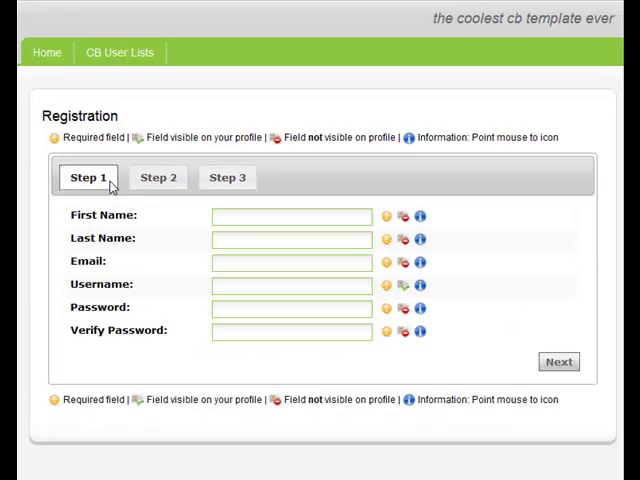
pyautogui.moveTo(126, 186)
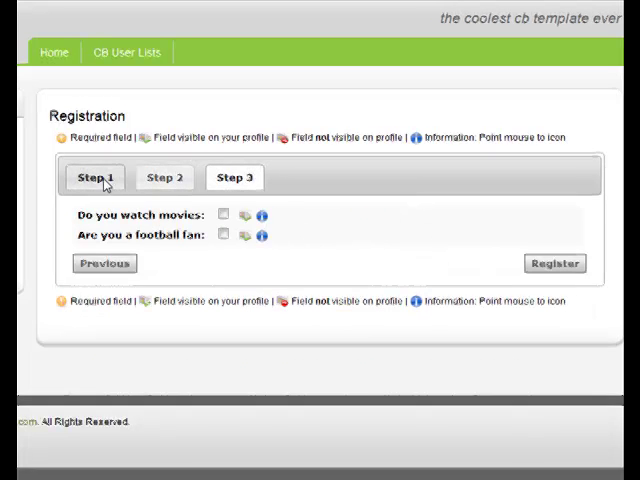
pyautogui.click(88, 177)
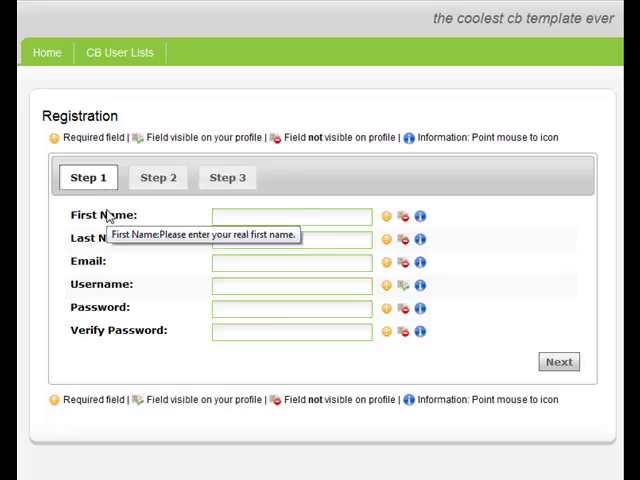
pyautogui.moveTo(158, 177)
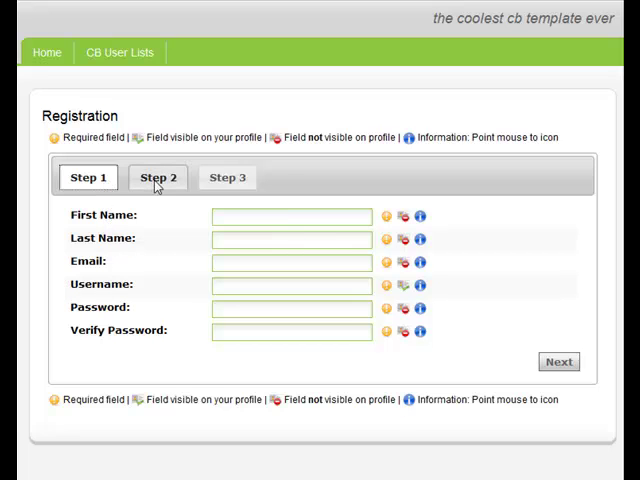
pyautogui.click(157, 177)
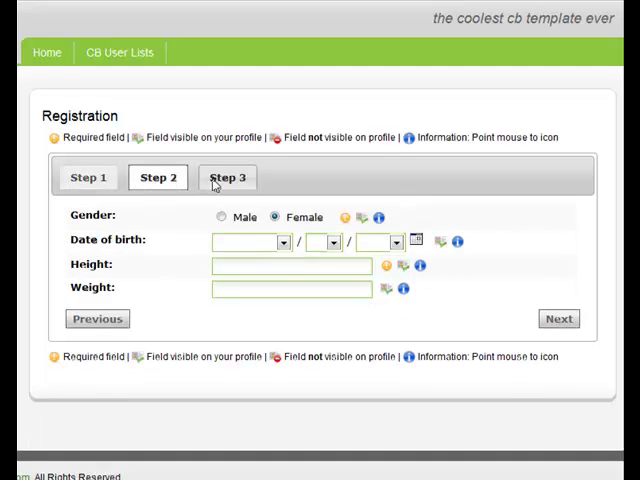
pyautogui.moveTo(209, 190)
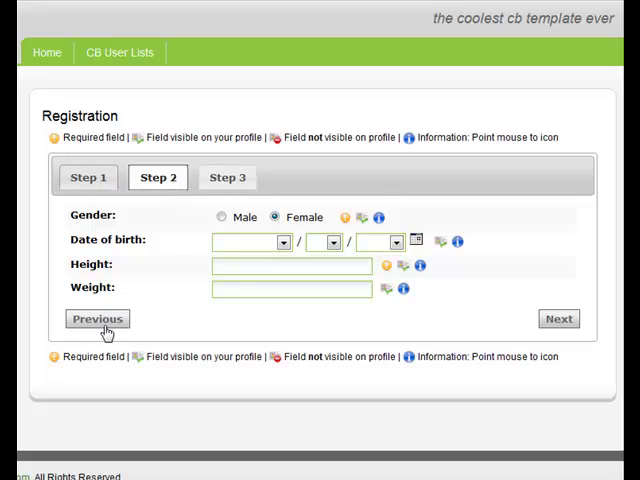
pyautogui.moveTo(559, 319)
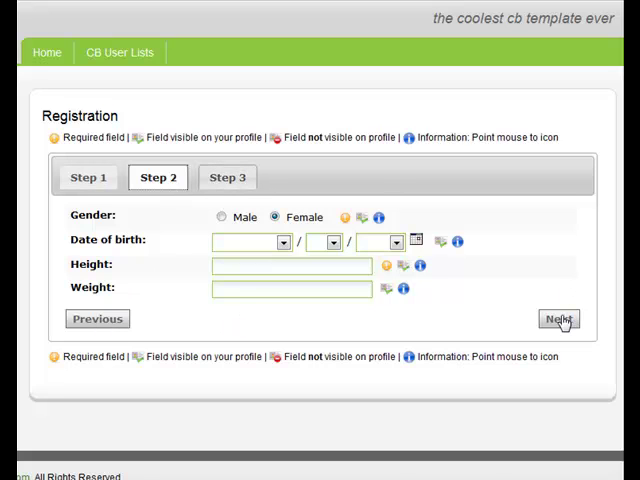
pyautogui.moveTo(483, 321)
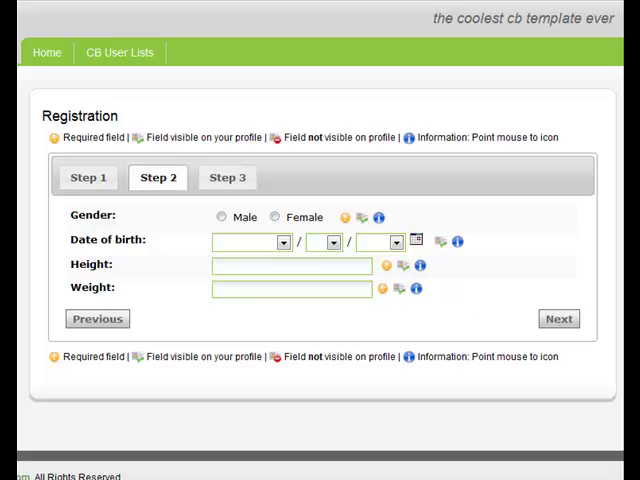
pyautogui.moveTo(233, 348)
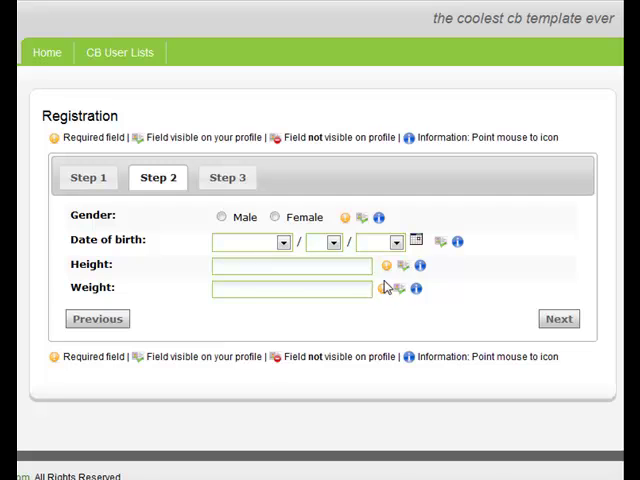
pyautogui.moveTo(385, 290)
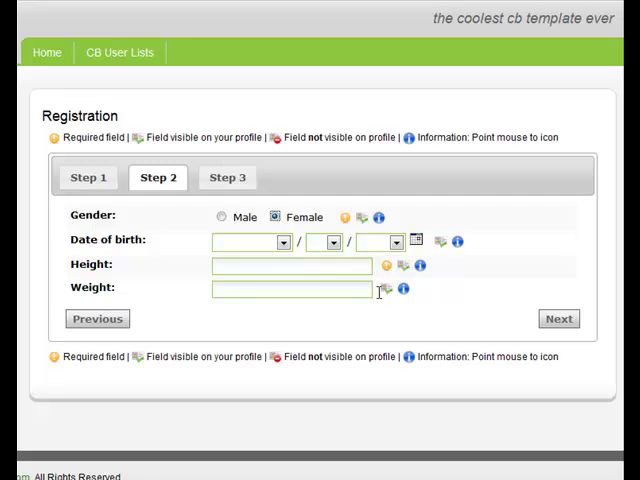
# Pick Female, then Male, as gender so Weight becomes a required field.
pyautogui.click(221, 217)
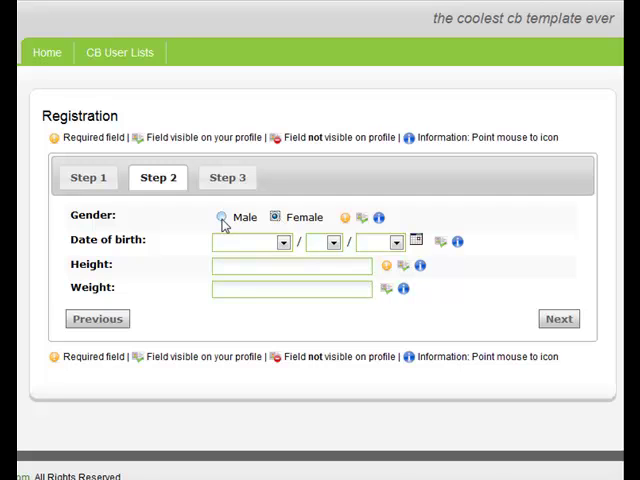
pyautogui.click(221, 217)
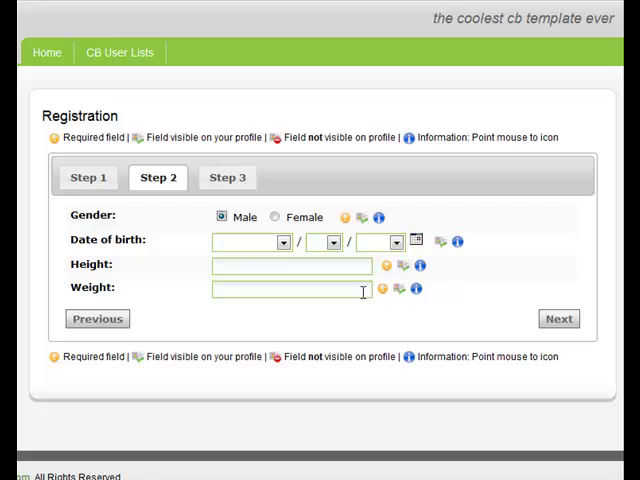
pyautogui.moveTo(384, 289)
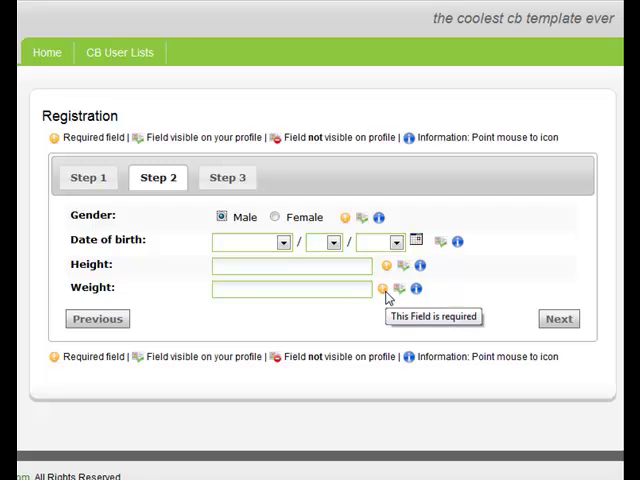
pyautogui.moveTo(349, 303)
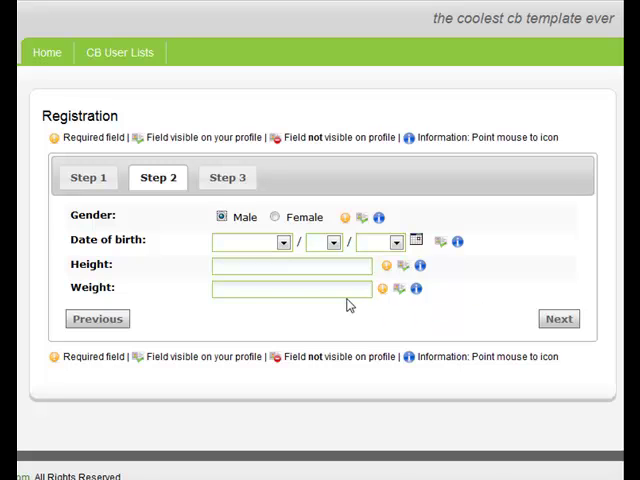
pyautogui.moveTo(345, 294)
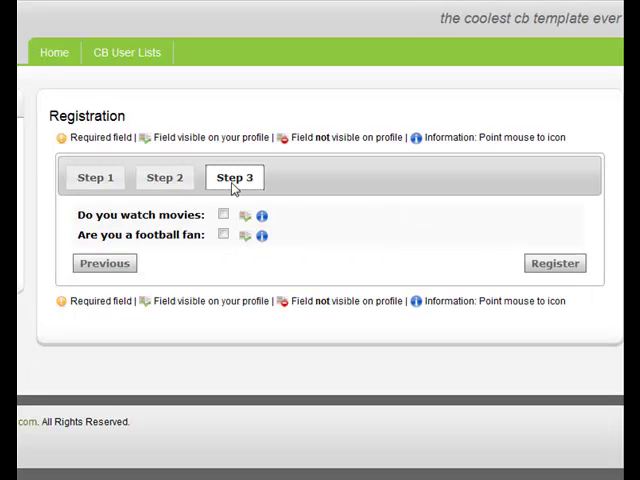
pyautogui.moveTo(205, 237)
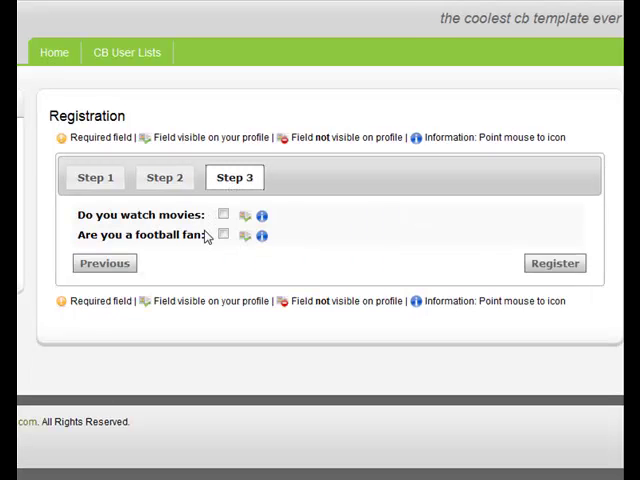
pyautogui.moveTo(224, 215)
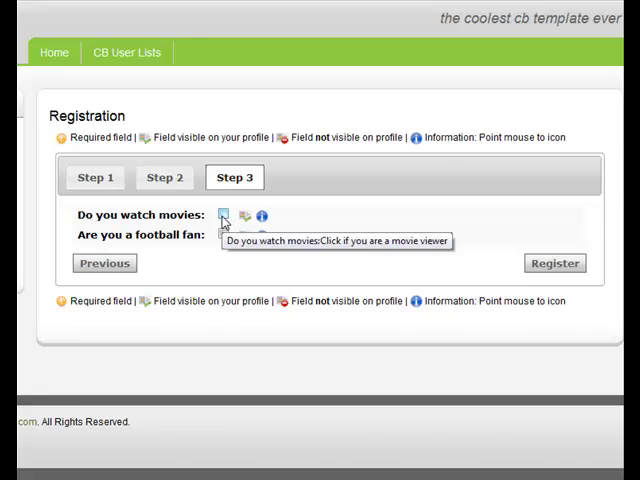
# Tick 'Do you watch movies' and 'Are you a football fan' on Step 3.
pyautogui.click(224, 215)
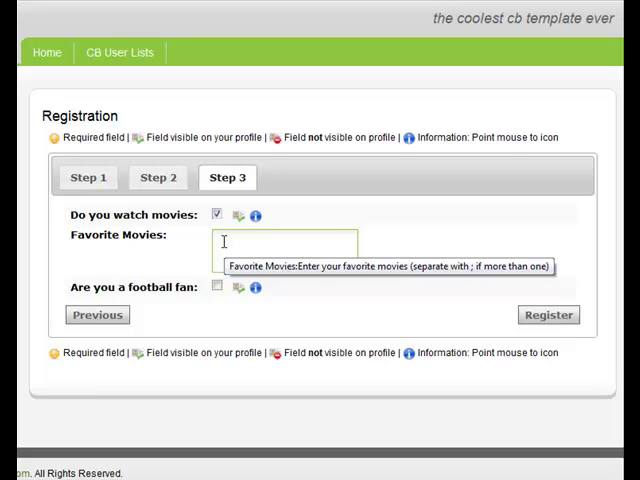
pyautogui.click(216, 287)
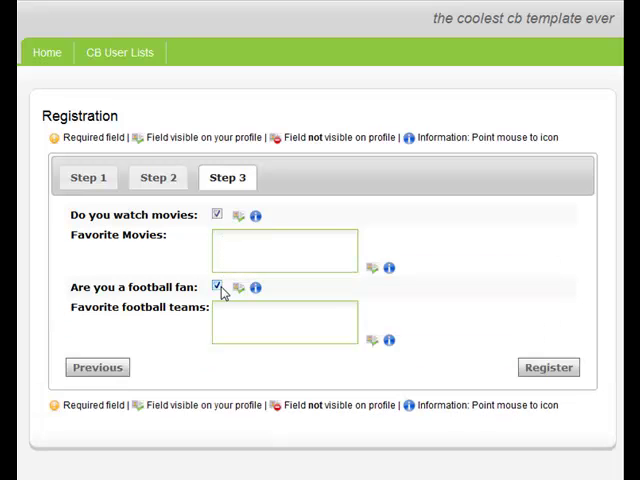
pyautogui.moveTo(374, 267)
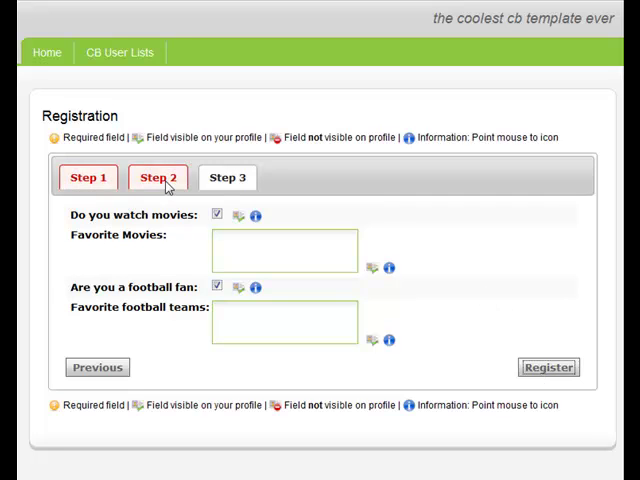
pyautogui.moveTo(140, 186)
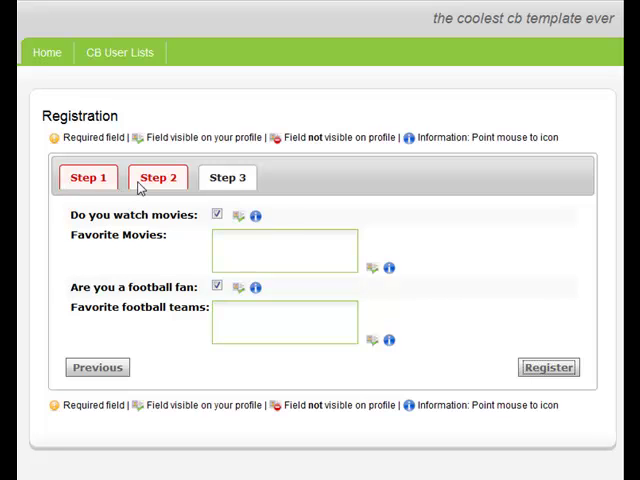
pyautogui.moveTo(113, 197)
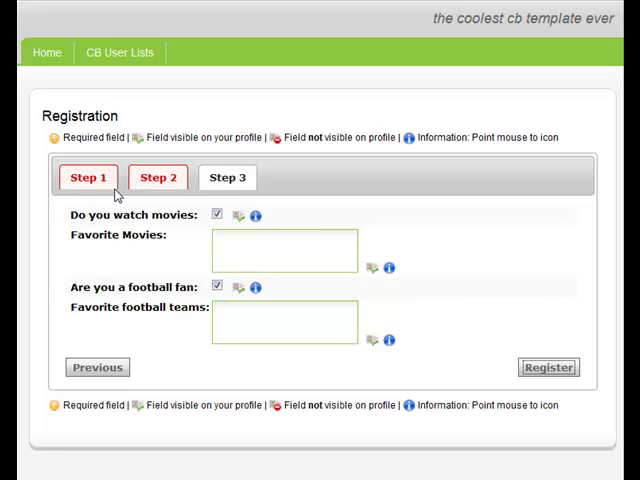
pyautogui.moveTo(157, 183)
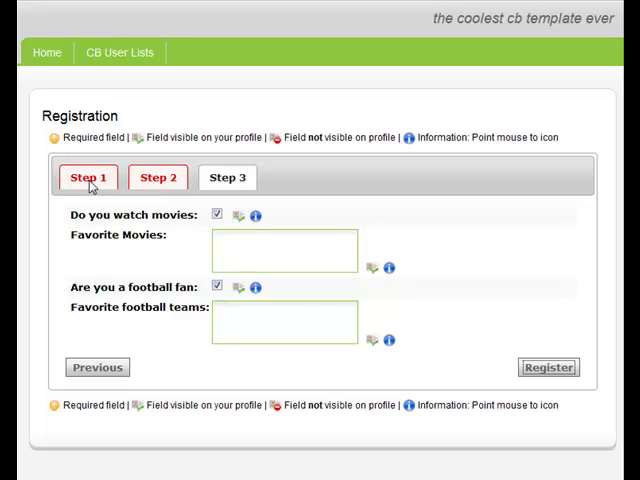
pyautogui.moveTo(126, 190)
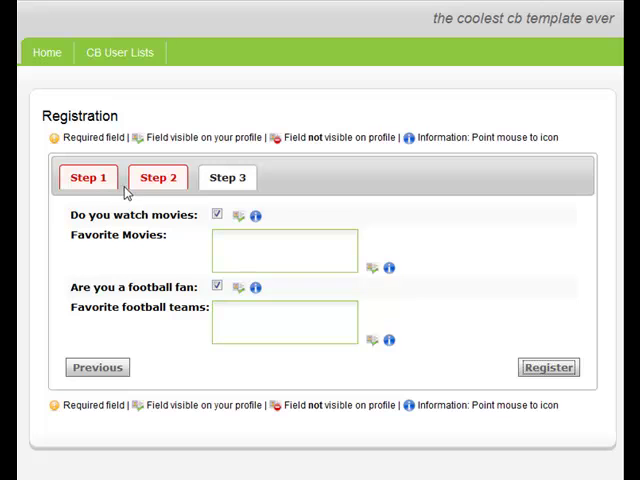